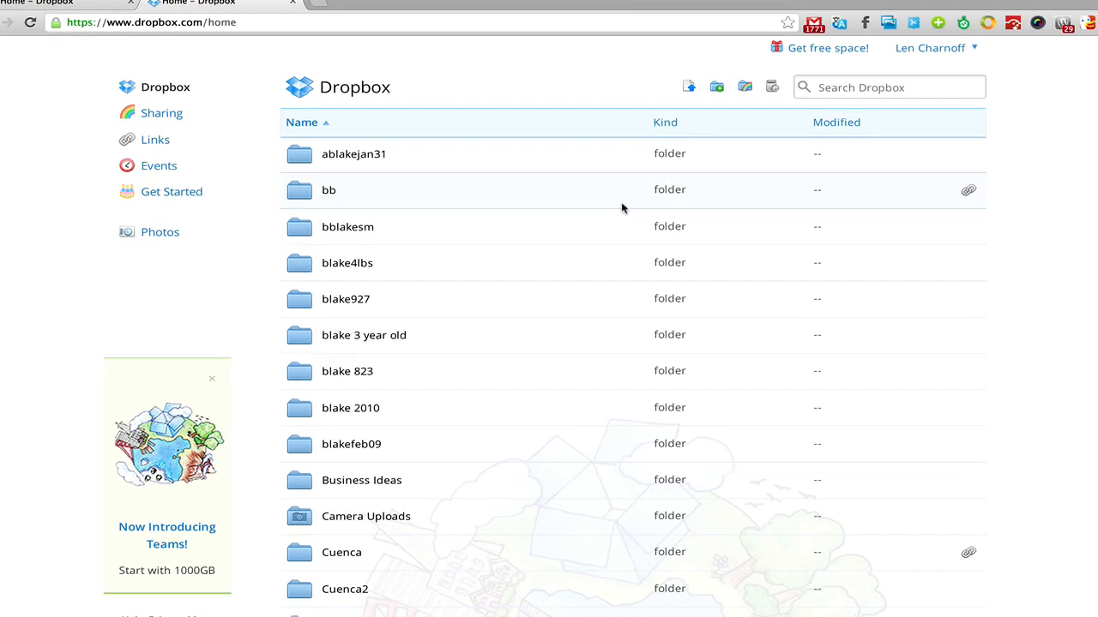
- Scroll the file list and open the Working in Cuenca shared folder
{"action": "scroll", "scroll_direction": "down", "scroll_amount": 3}
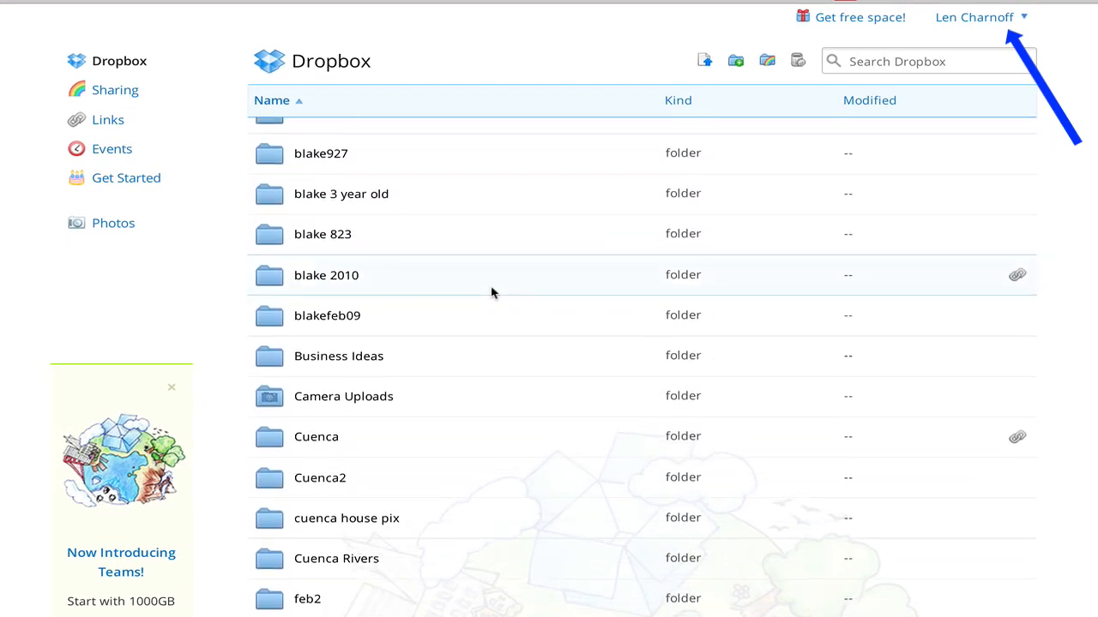
{"action": "scroll", "scroll_direction": "down", "scroll_amount": 3}
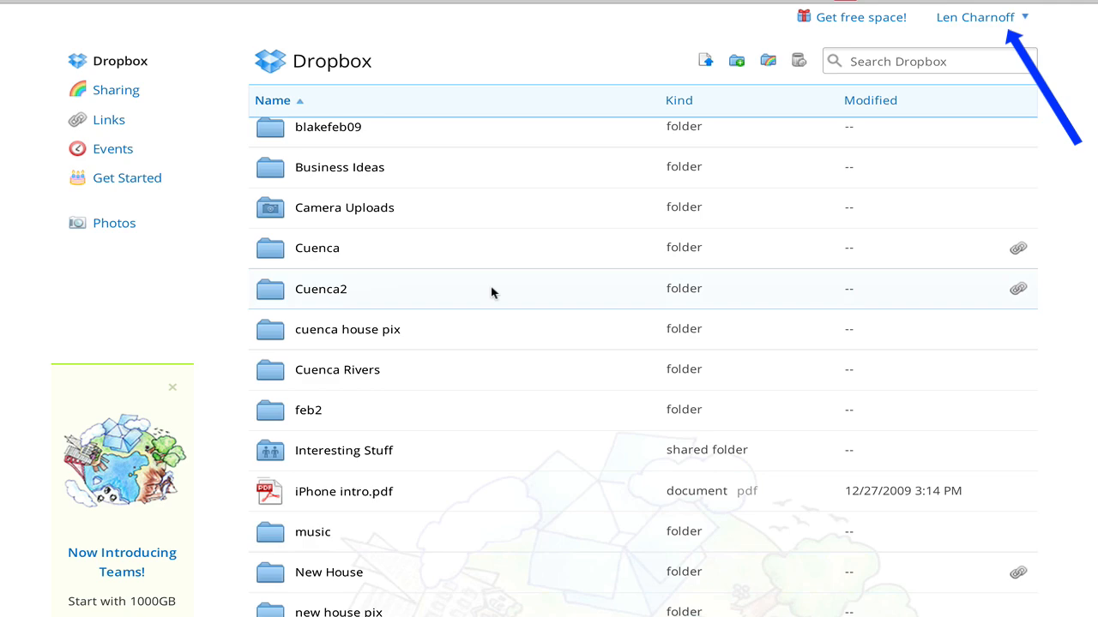
{"action": "scroll", "scroll_direction": "up", "scroll_amount": 3}
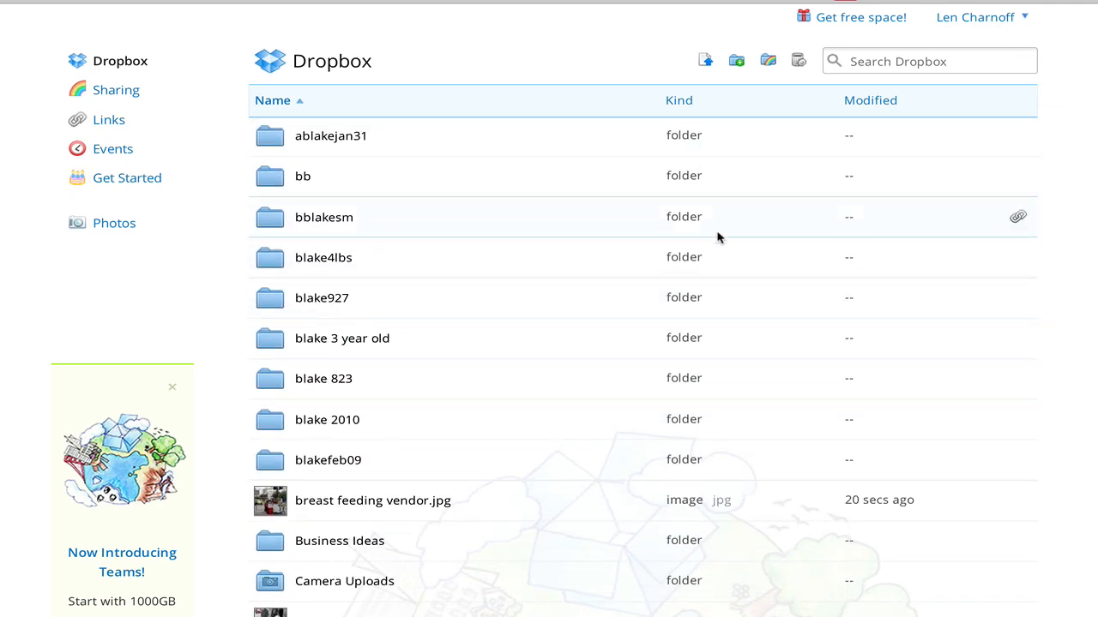
{"action": "scroll", "scroll_direction": "down", "scroll_amount": 3}
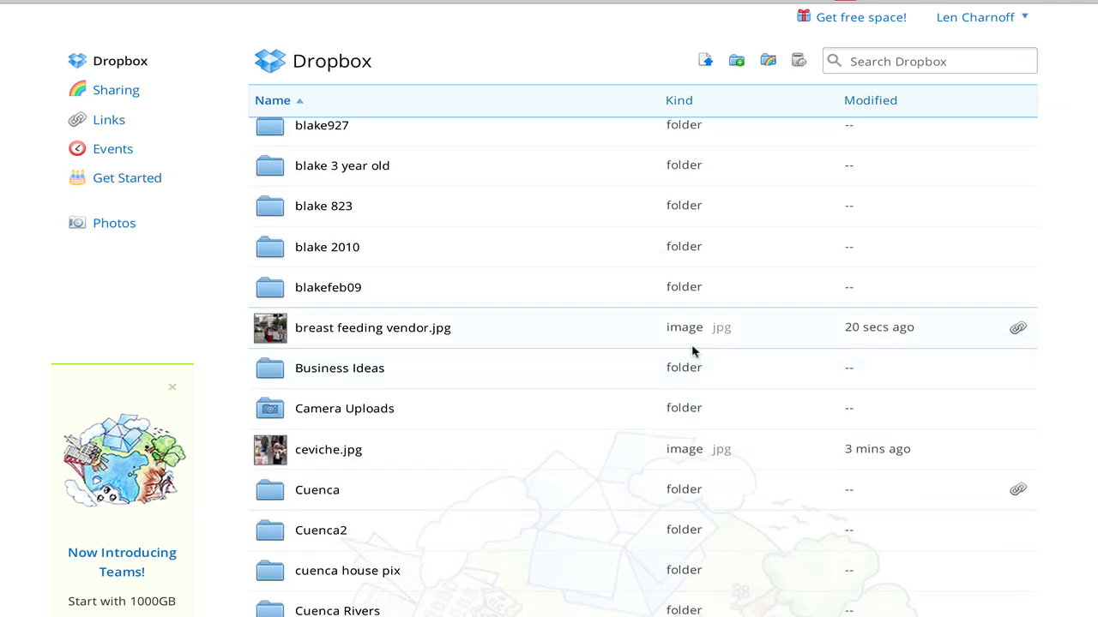
{"action": "scroll", "scroll_direction": "down", "scroll_amount": 3}
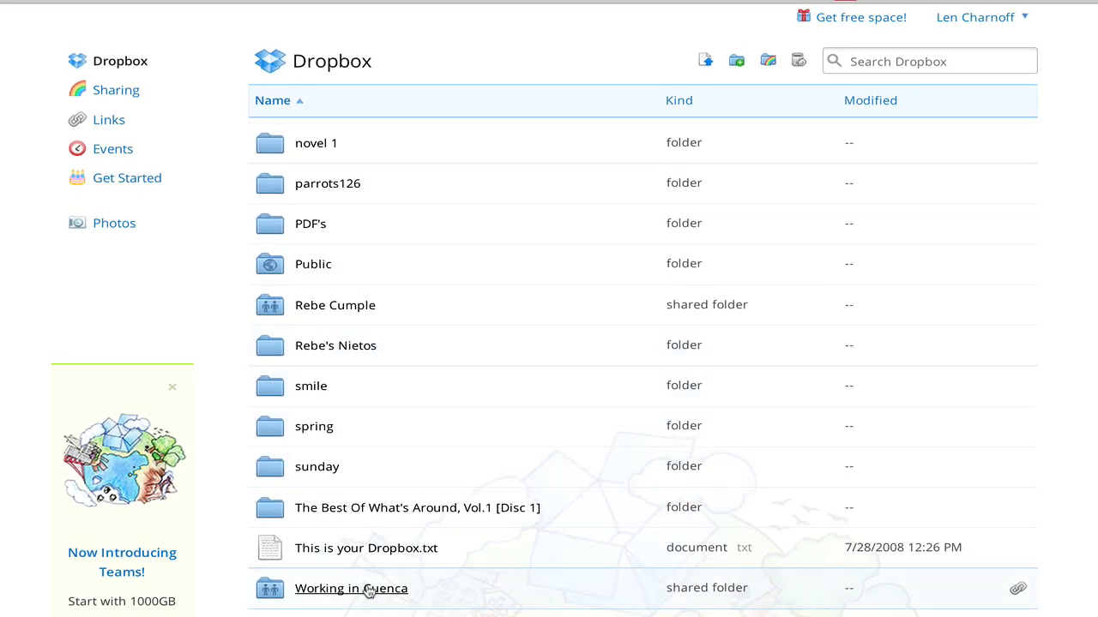
{"action": "left_click", "coordinate": [350, 588]}
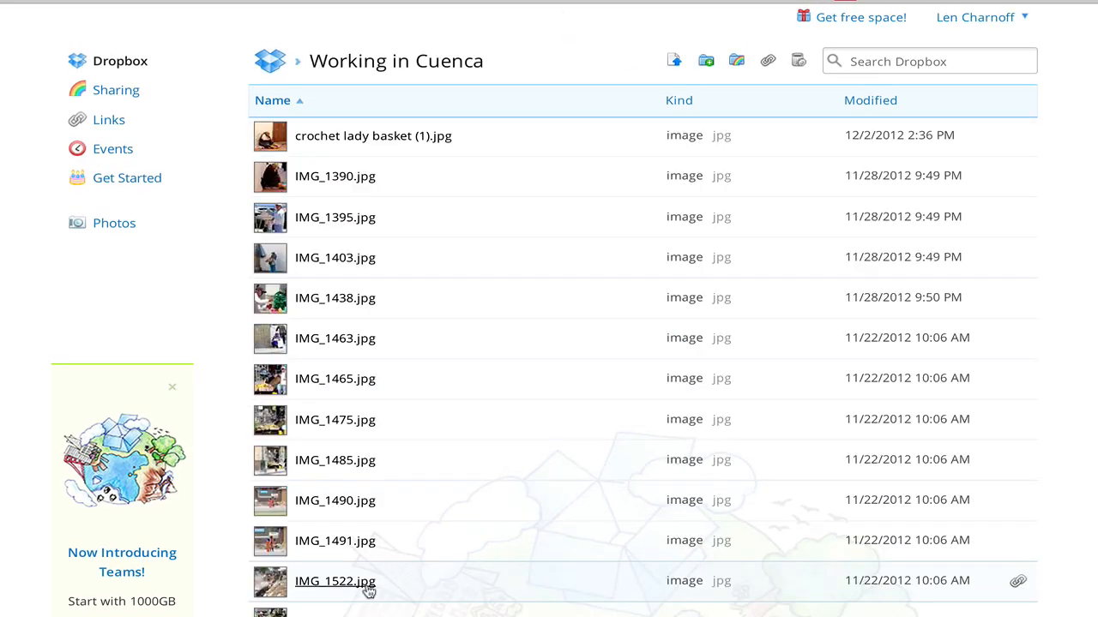
{"action": "mouse_move", "coordinate": [754, 55]}
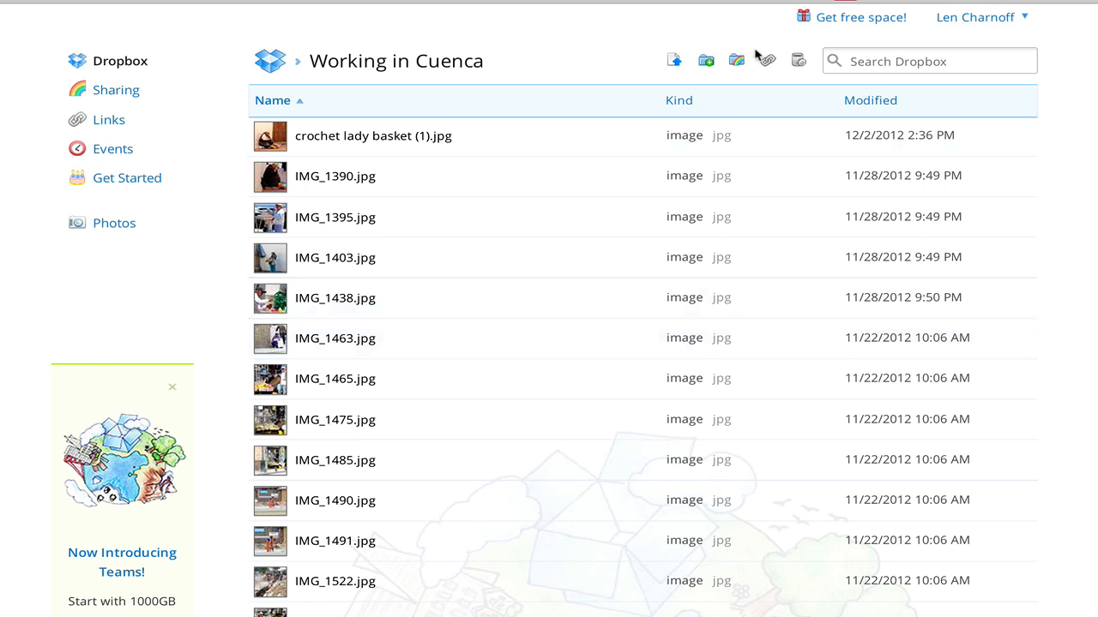
{"action": "mouse_move", "coordinate": [798, 60]}
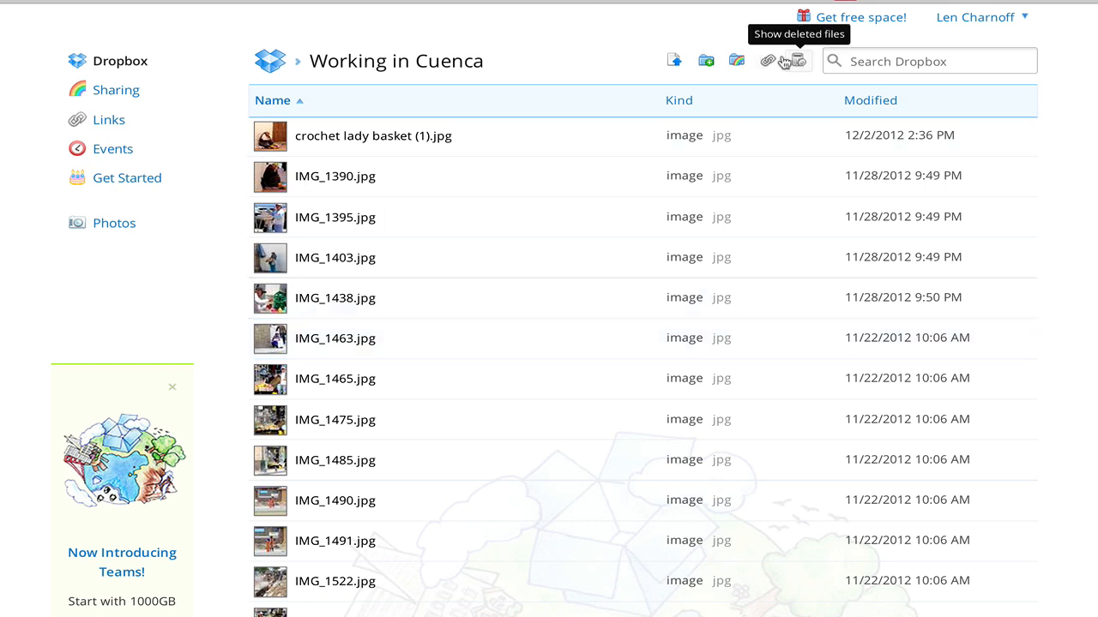
{"action": "mouse_move", "coordinate": [707, 62]}
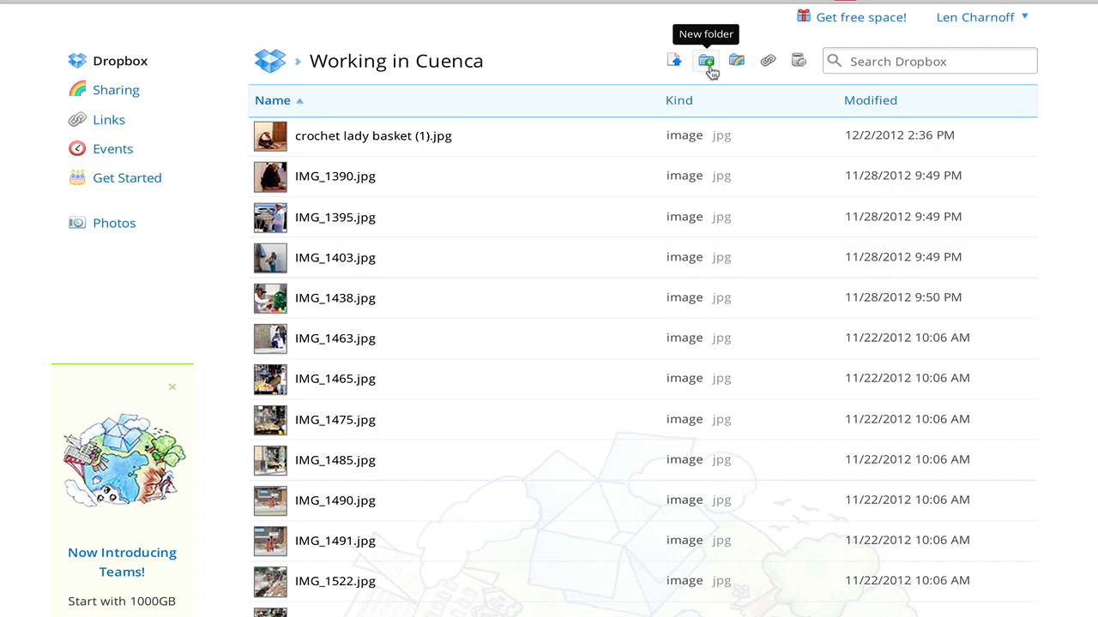
- Upload ceviche.jpg from the Desktop into the Working in Cuenca folder
{"action": "left_click", "coordinate": [674, 60]}
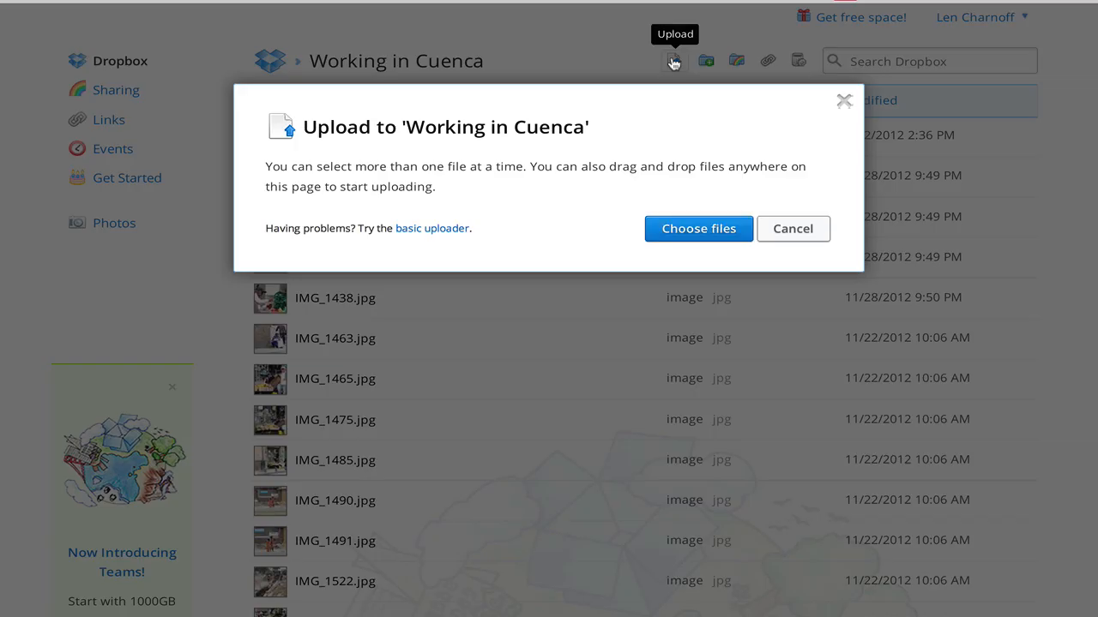
{"action": "mouse_move", "coordinate": [698, 228]}
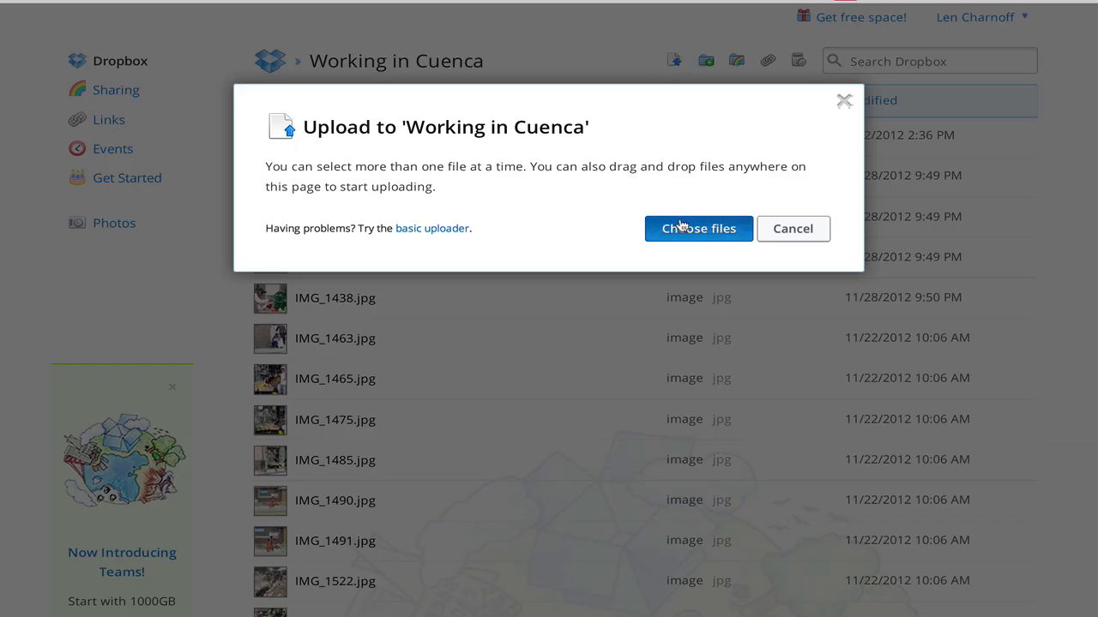
{"action": "left_click", "coordinate": [698, 228]}
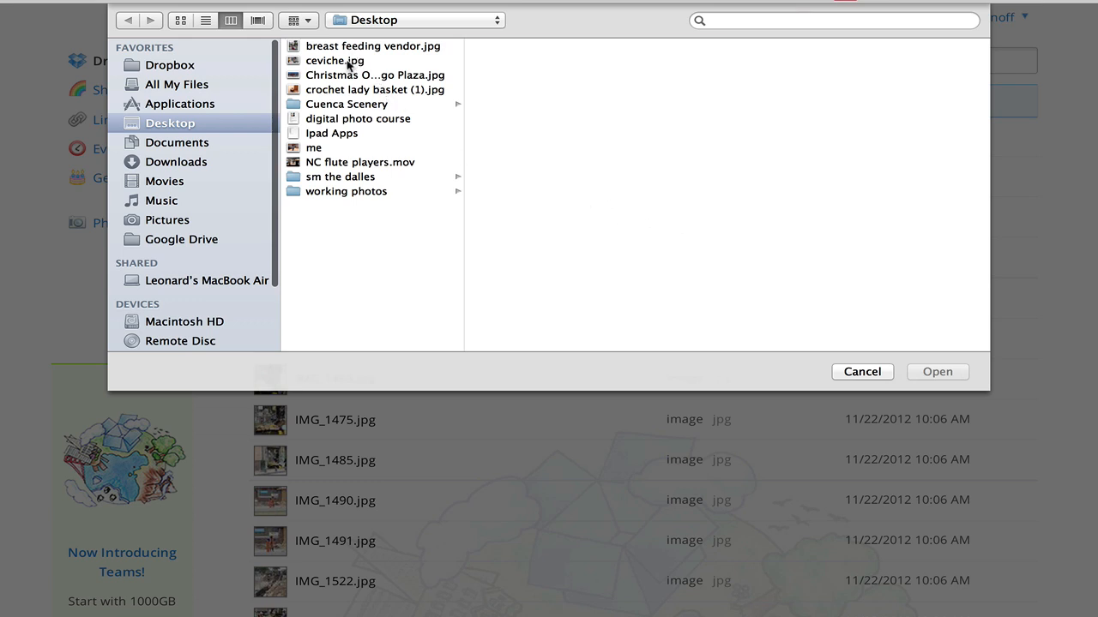
{"action": "left_click", "coordinate": [334, 60]}
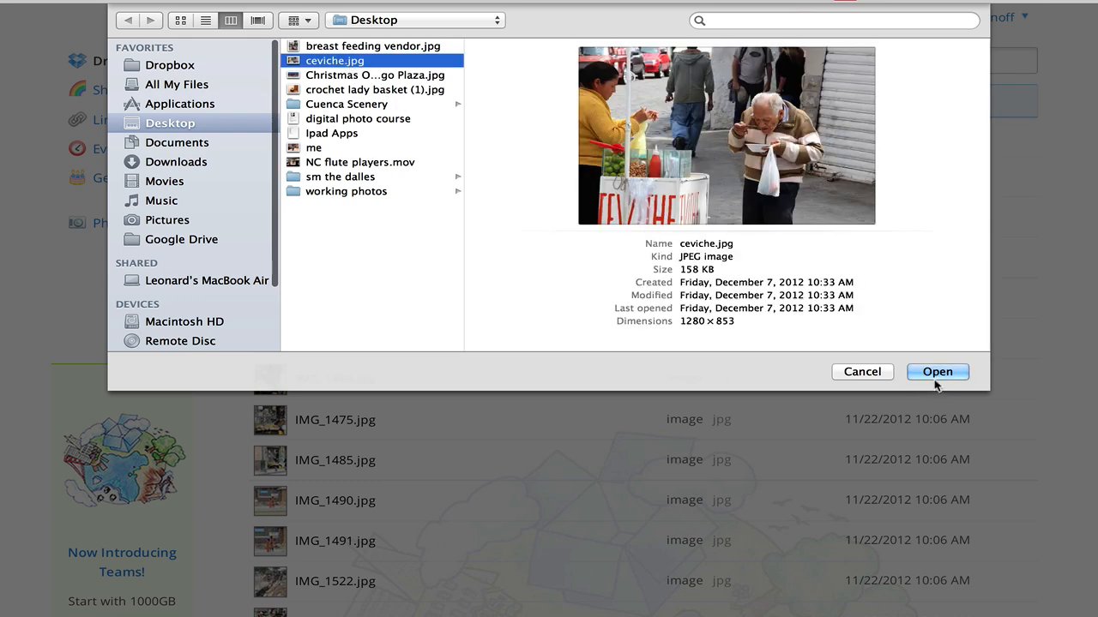
{"action": "left_click", "coordinate": [937, 370]}
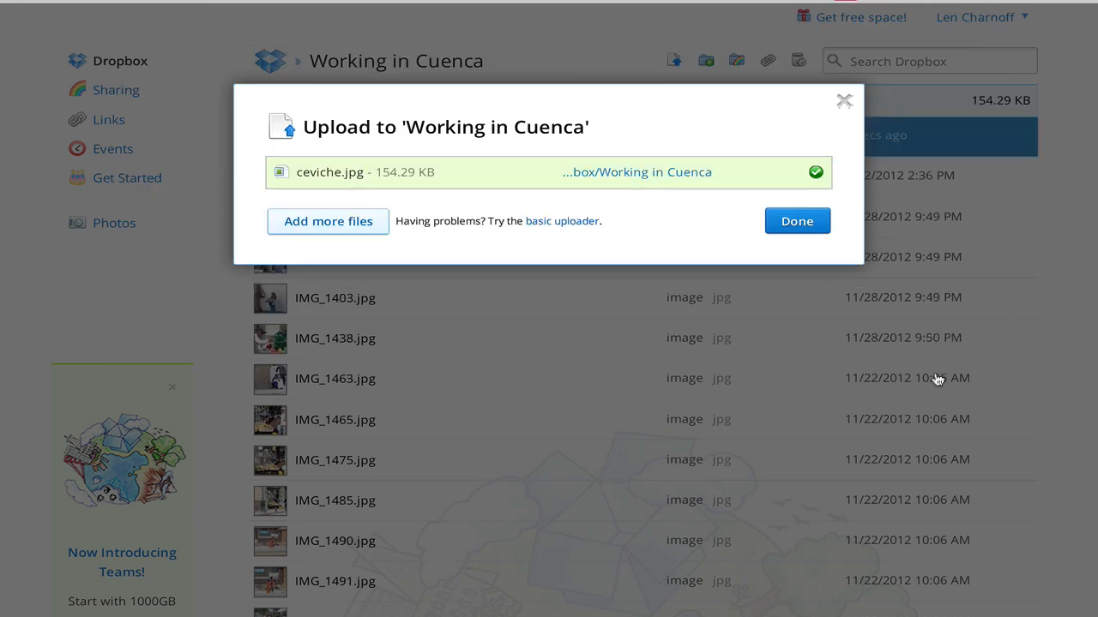
{"action": "left_click", "coordinate": [796, 221]}
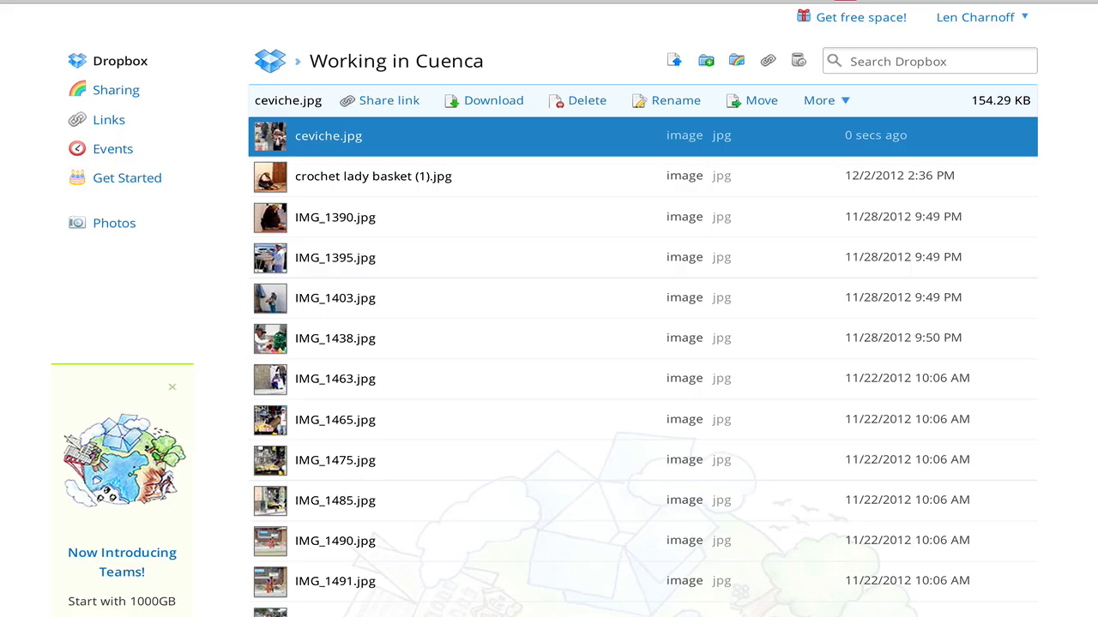
{"action": "mouse_move", "coordinate": [694, 175]}
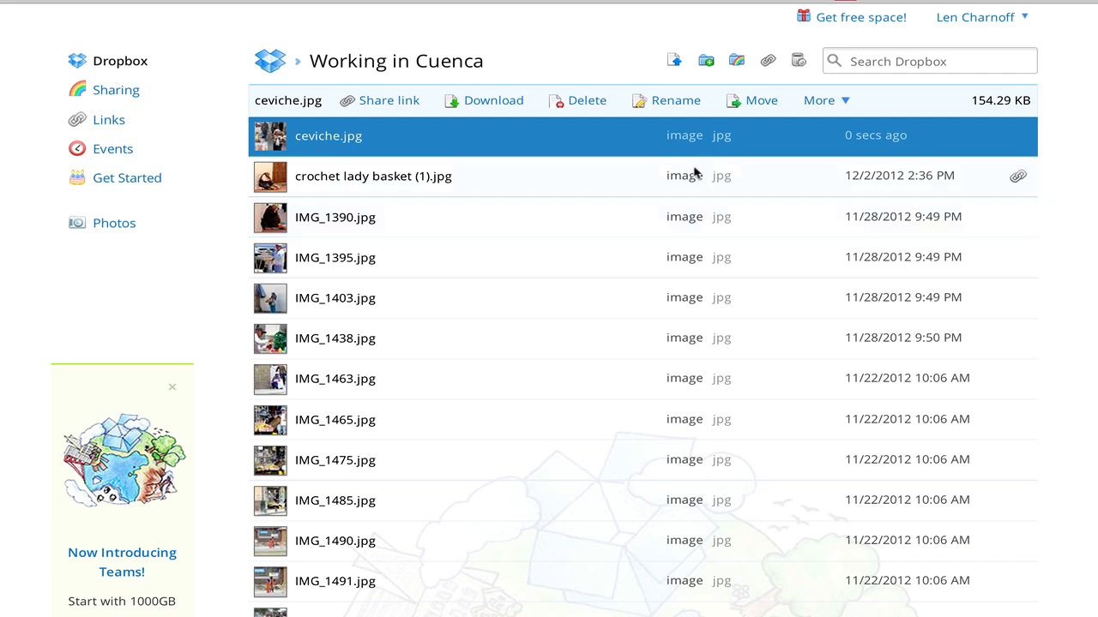
{"action": "mouse_move", "coordinate": [572, 59]}
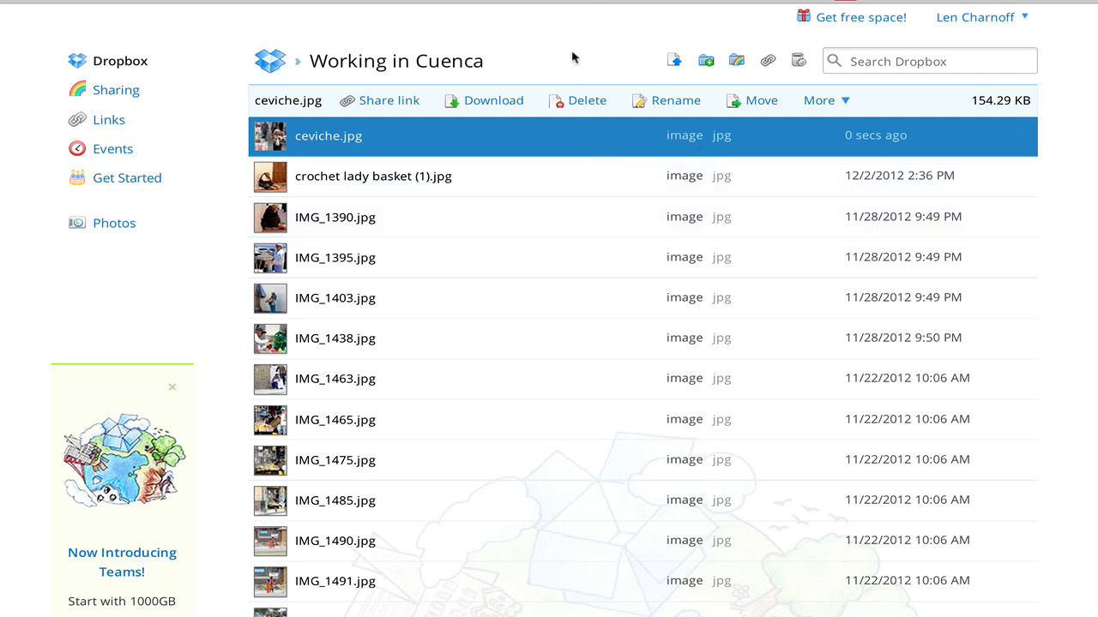
{"action": "mouse_move", "coordinate": [576, 58]}
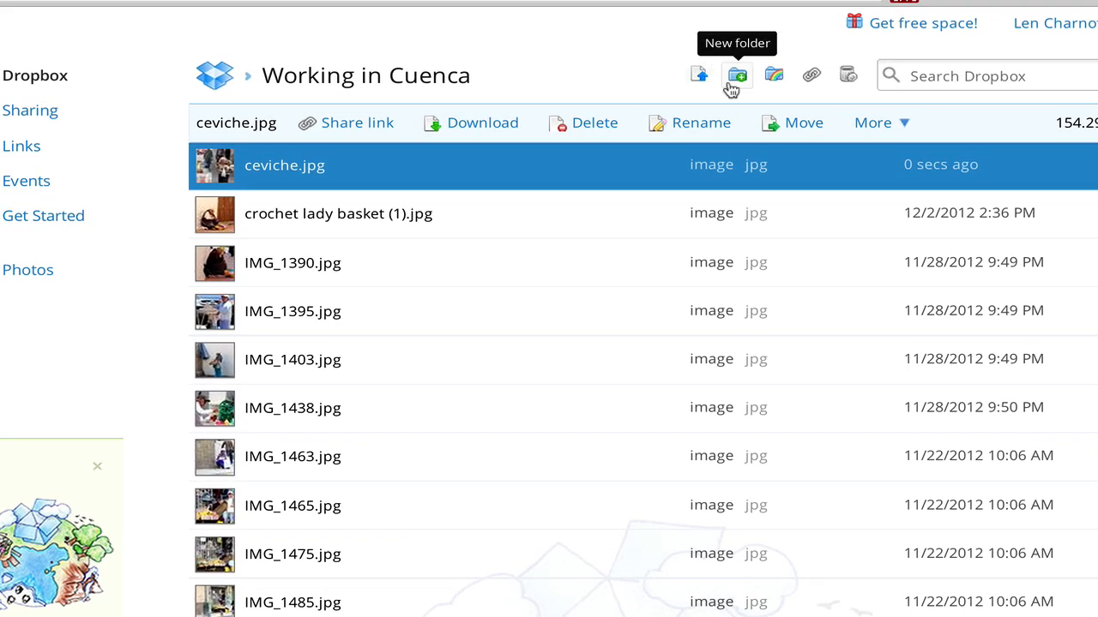
{"action": "mouse_move", "coordinate": [773, 75]}
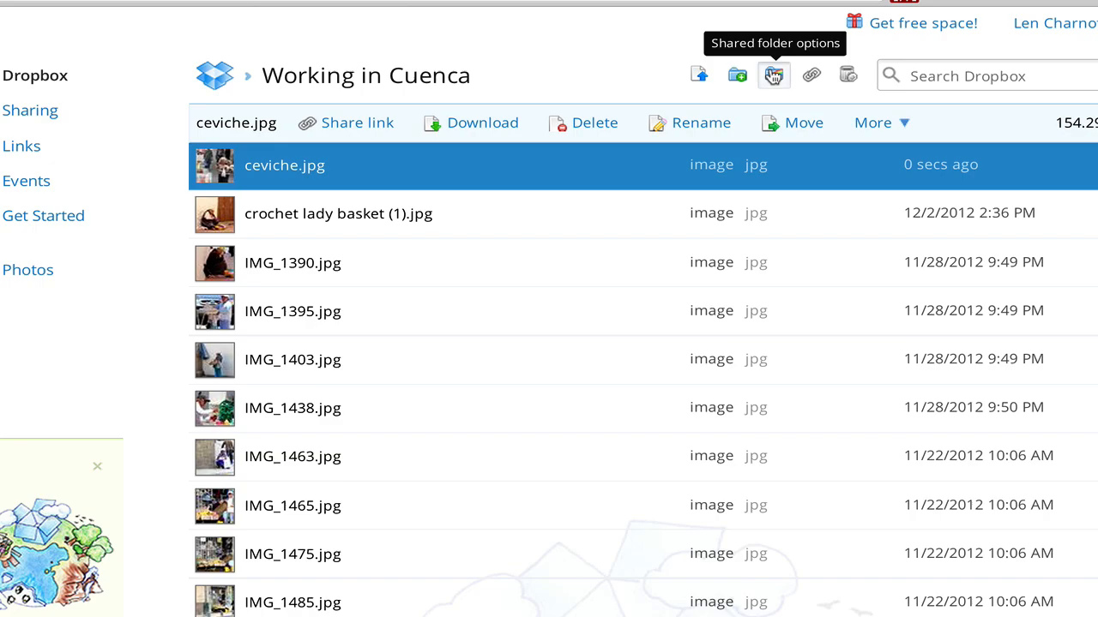
- Show the Working in Cuenca shared folder options with its three joined members
{"action": "left_click", "coordinate": [772, 75]}
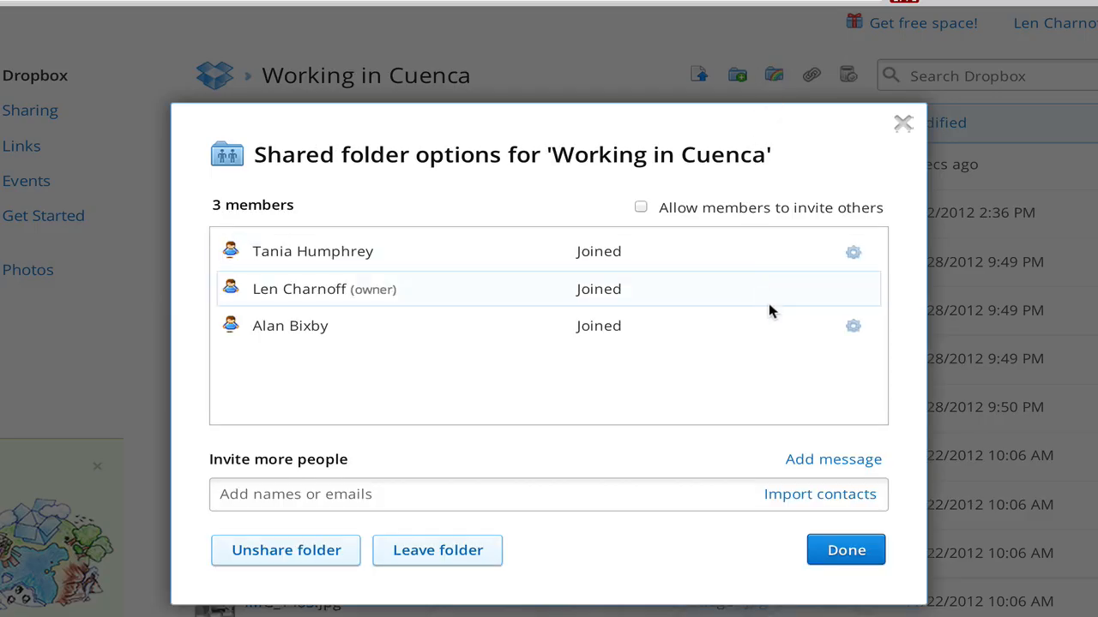
{"action": "mouse_move", "coordinate": [804, 446]}
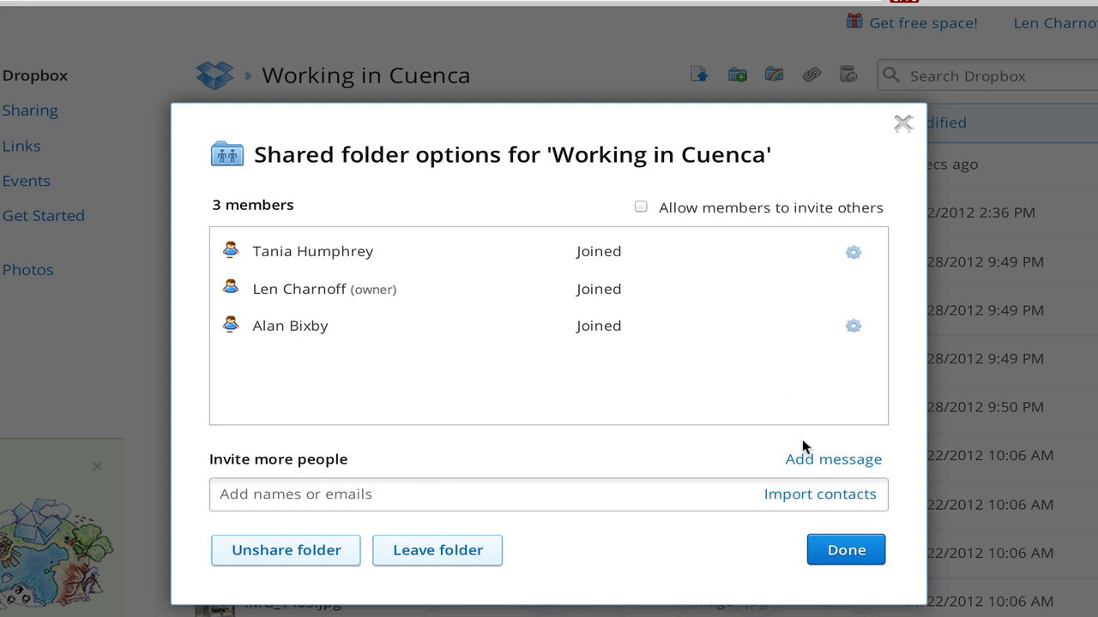
{"action": "mouse_move", "coordinate": [288, 350]}
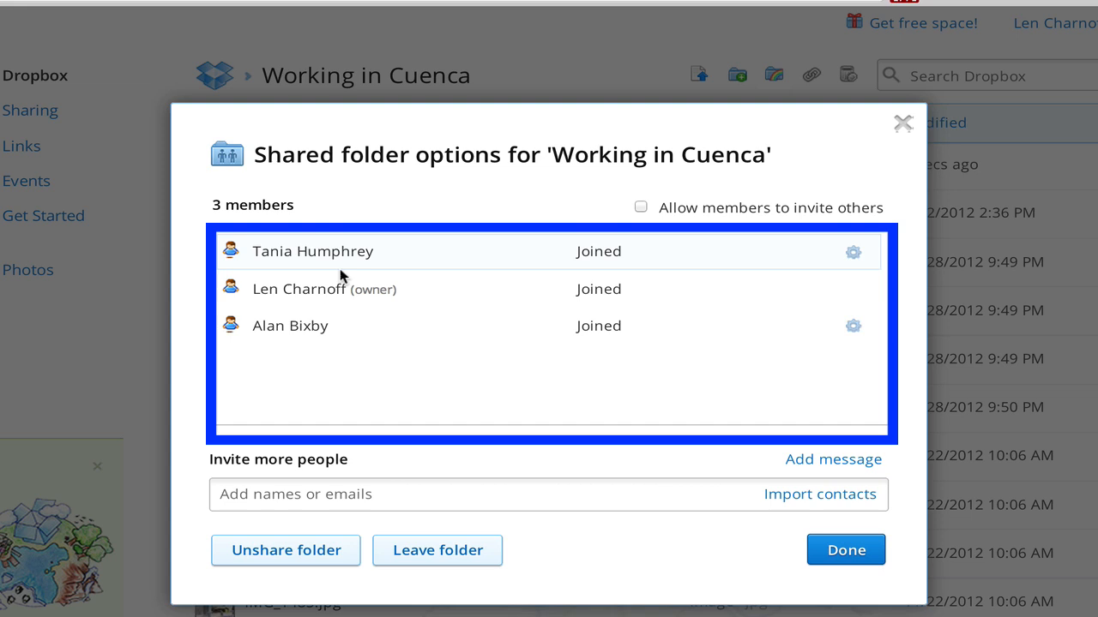
{"action": "mouse_move", "coordinate": [411, 432]}
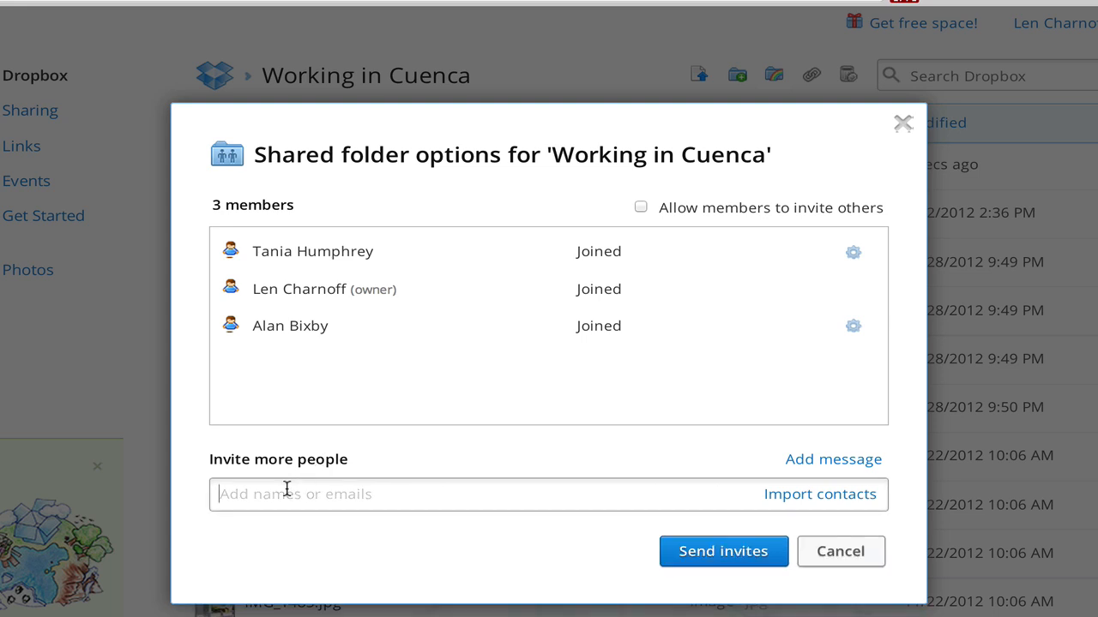
{"action": "mouse_move", "coordinate": [455, 553]}
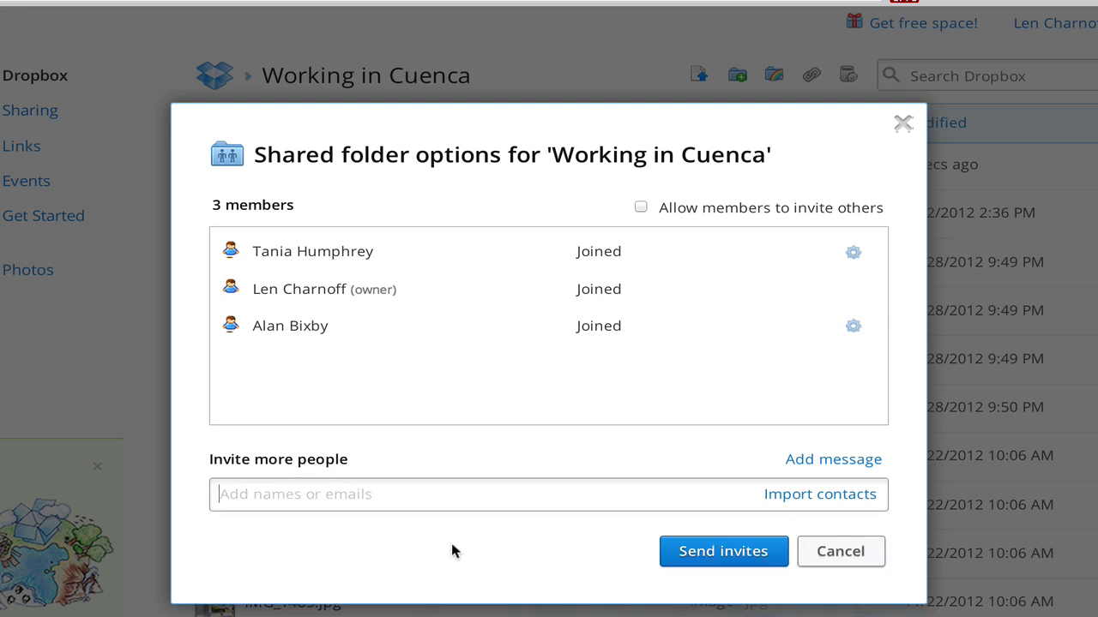
{"action": "mouse_move", "coordinate": [484, 569]}
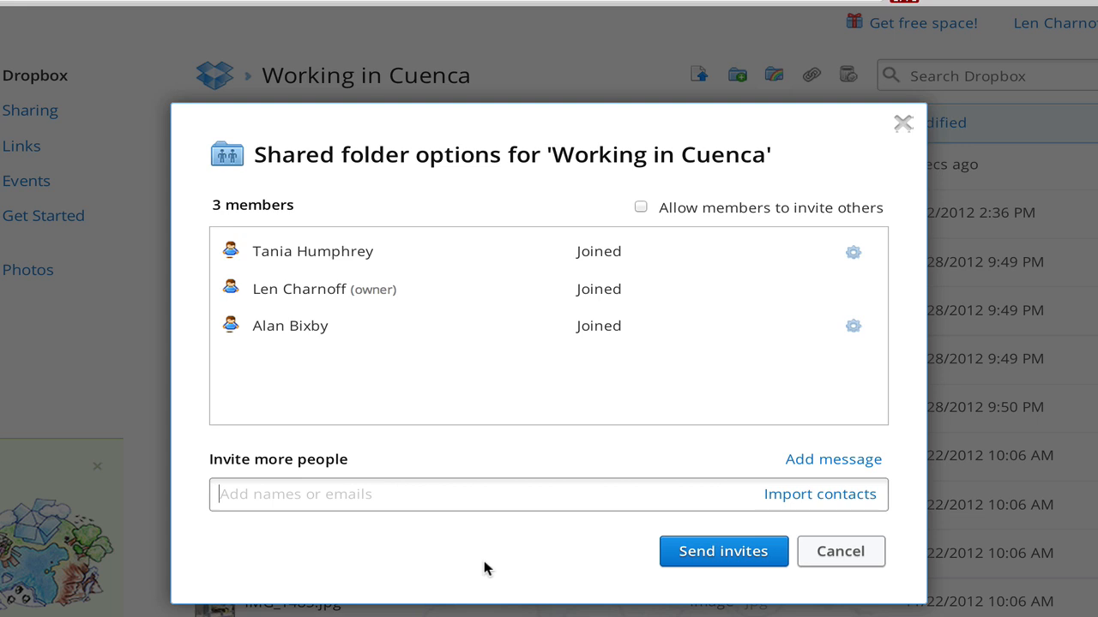
{"action": "type", "text": "shm"}
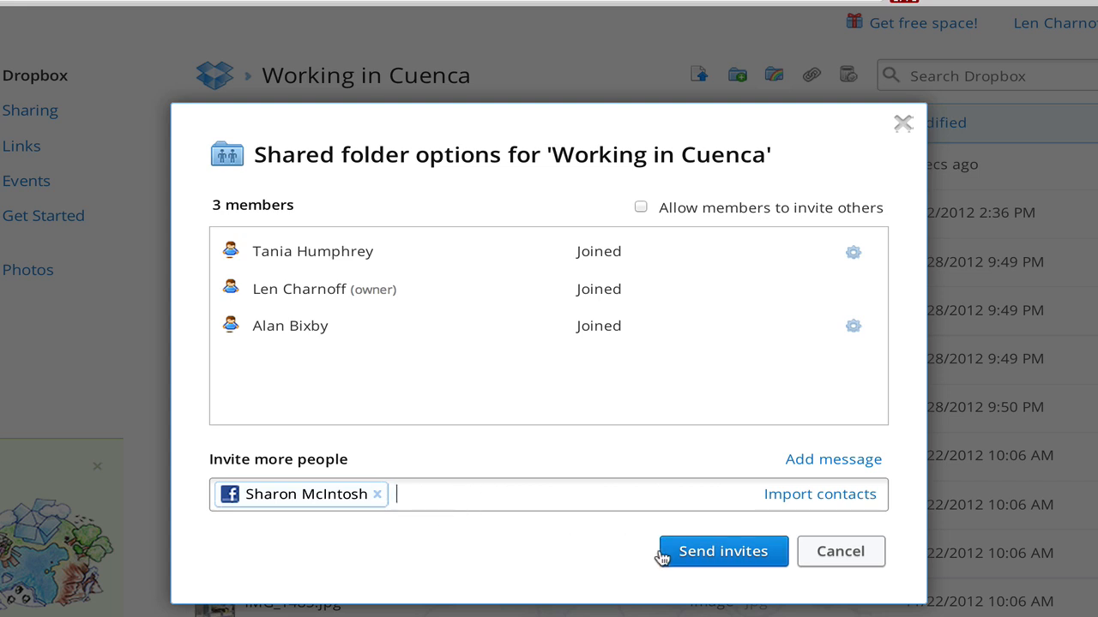
{"action": "left_click", "coordinate": [724, 552]}
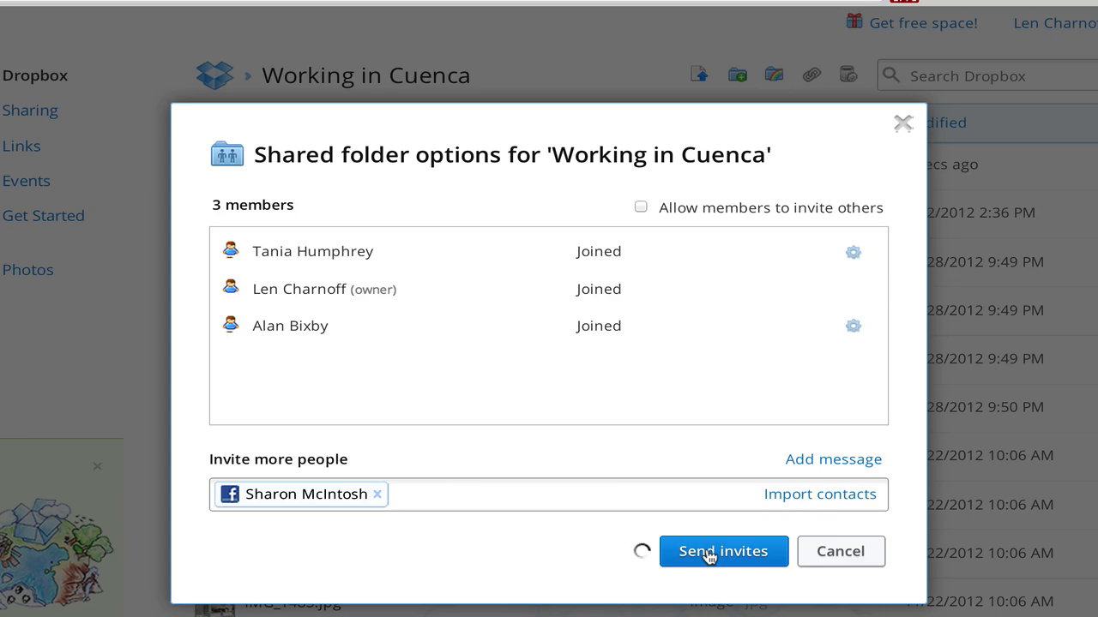
{"action": "left_click", "coordinate": [724, 552]}
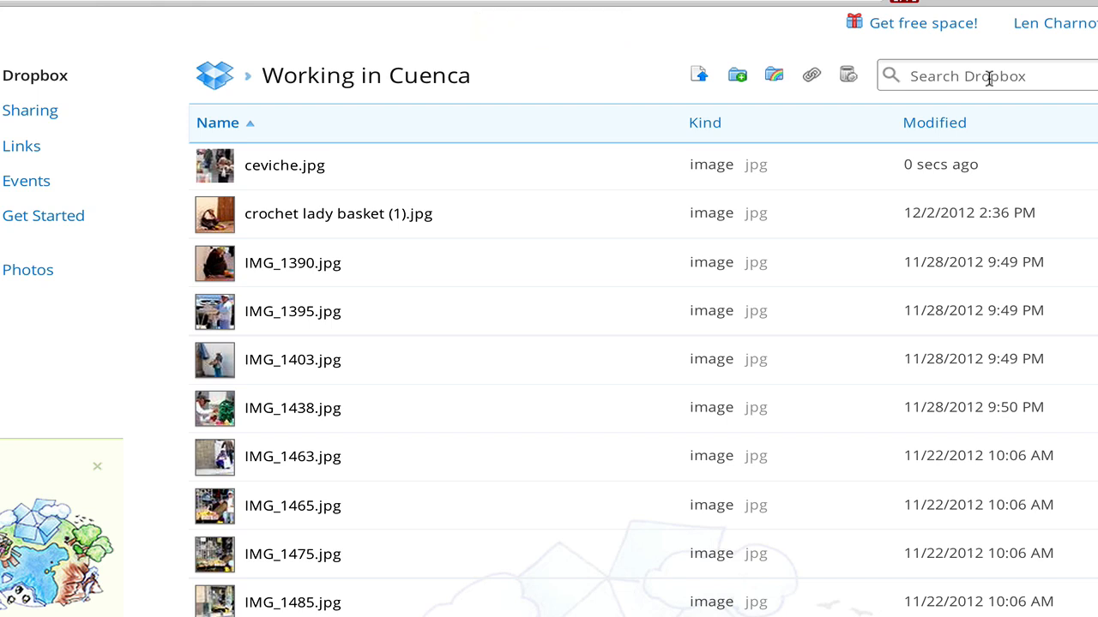
{"action": "mouse_move", "coordinate": [813, 107]}
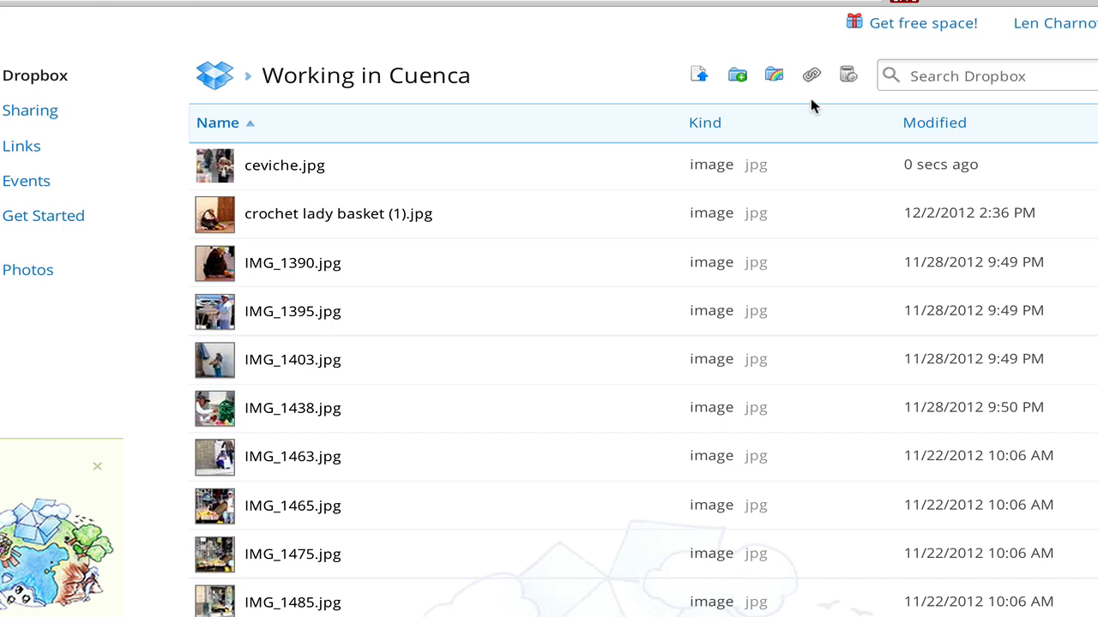
{"action": "mouse_move", "coordinate": [1089, 21]}
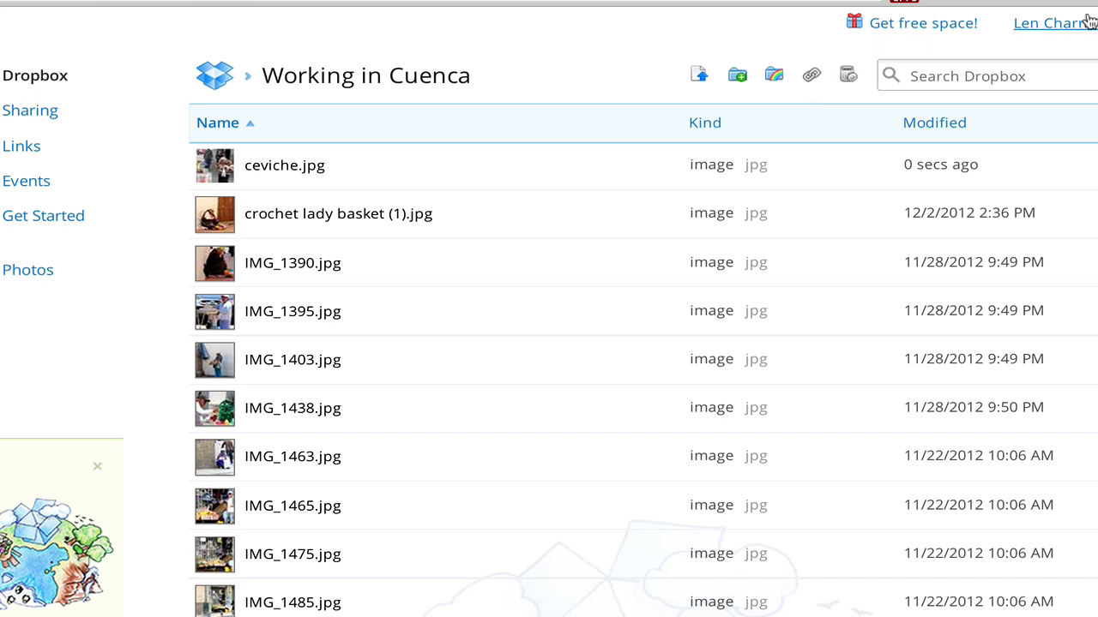
- Go to account Settings showing 29.5% of 4.88 GB storage used
{"action": "left_click", "coordinate": [1053, 24]}
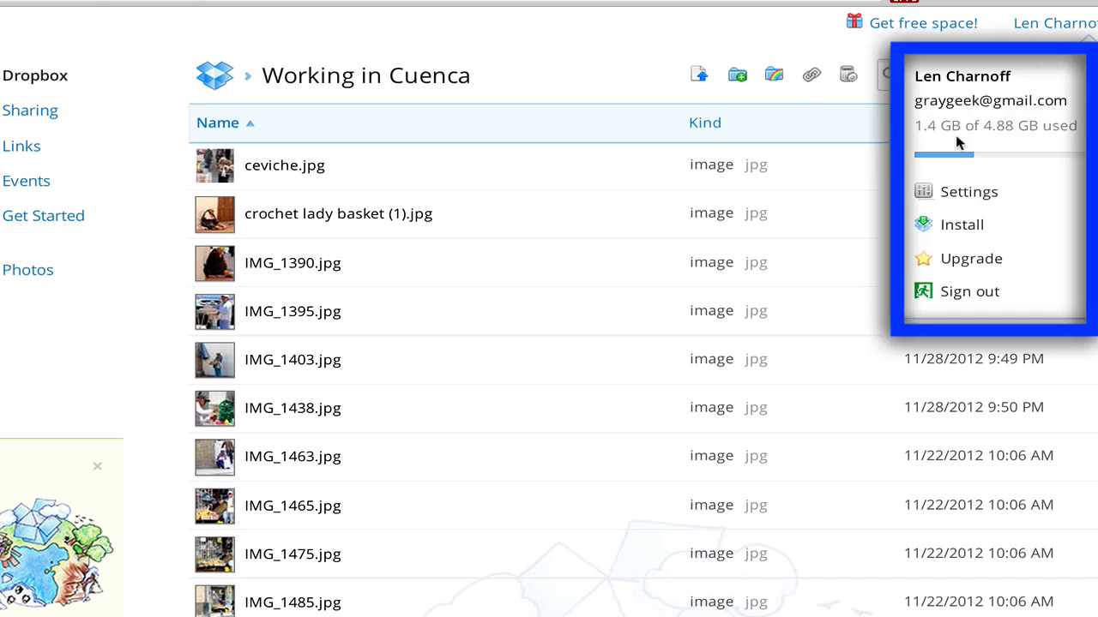
{"action": "mouse_move", "coordinate": [995, 134]}
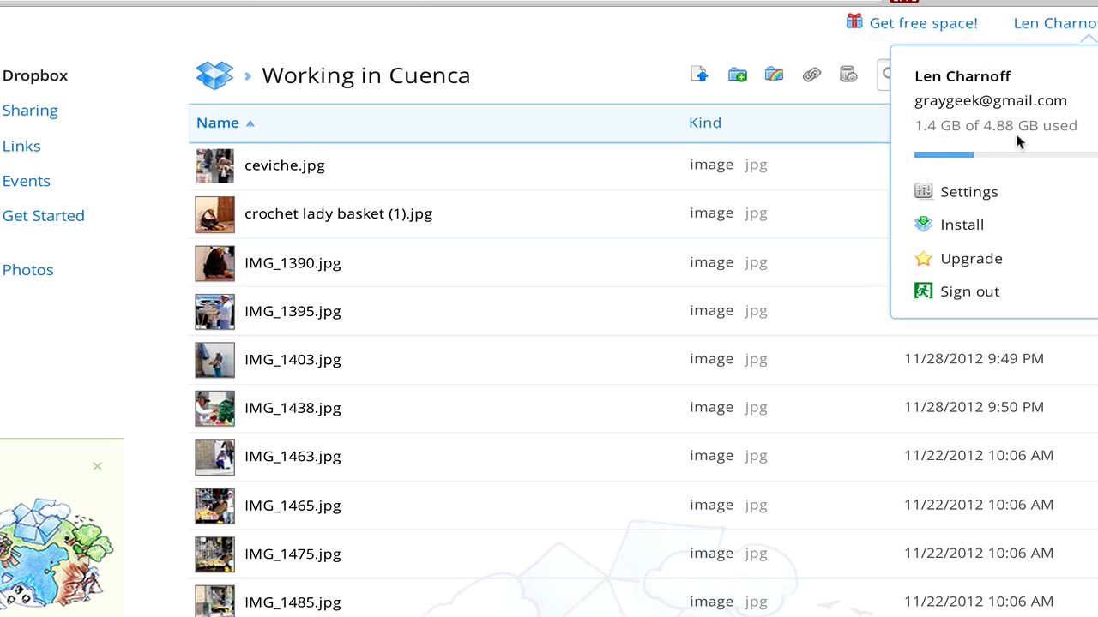
{"action": "mouse_move", "coordinate": [996, 182]}
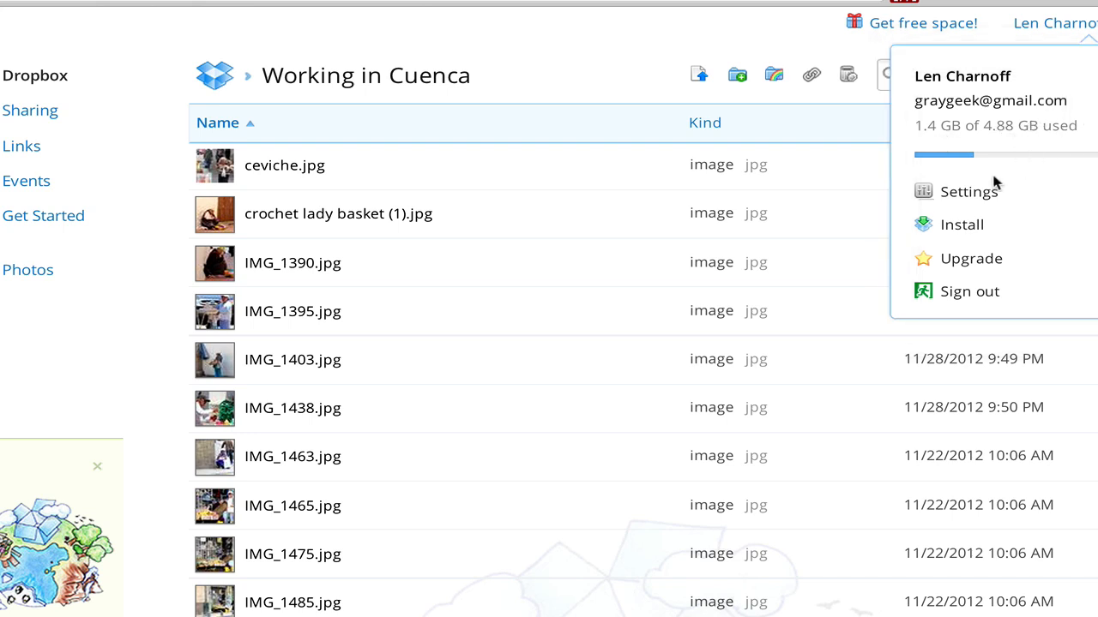
{"action": "left_click", "coordinate": [967, 192]}
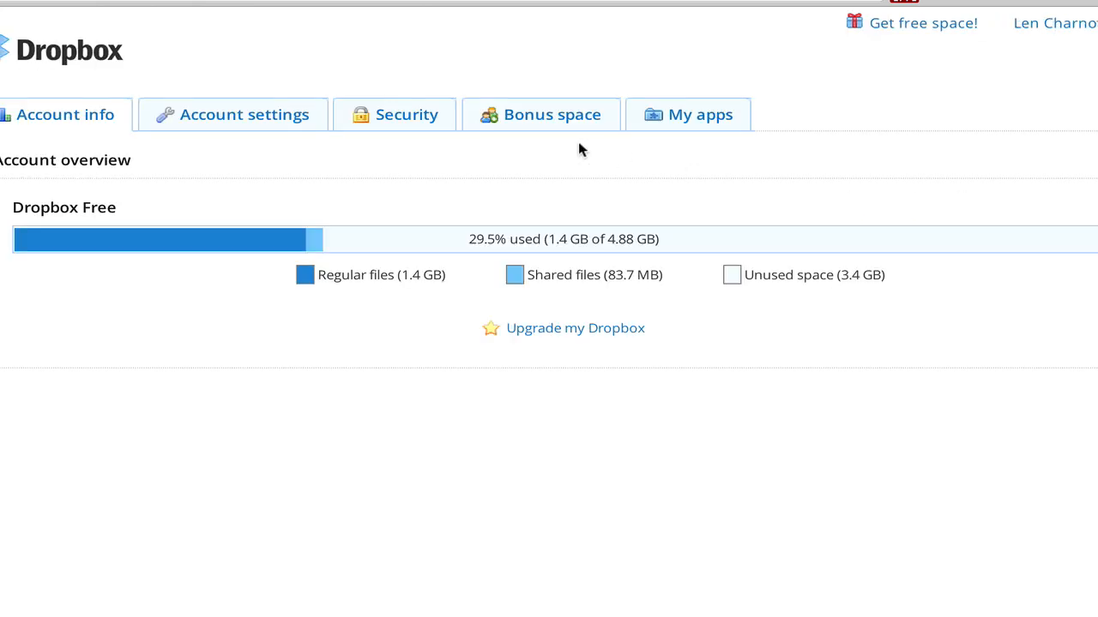
- Show the Bonus space page with 2.88 GB total space earned from referrals
{"action": "left_click", "coordinate": [553, 113]}
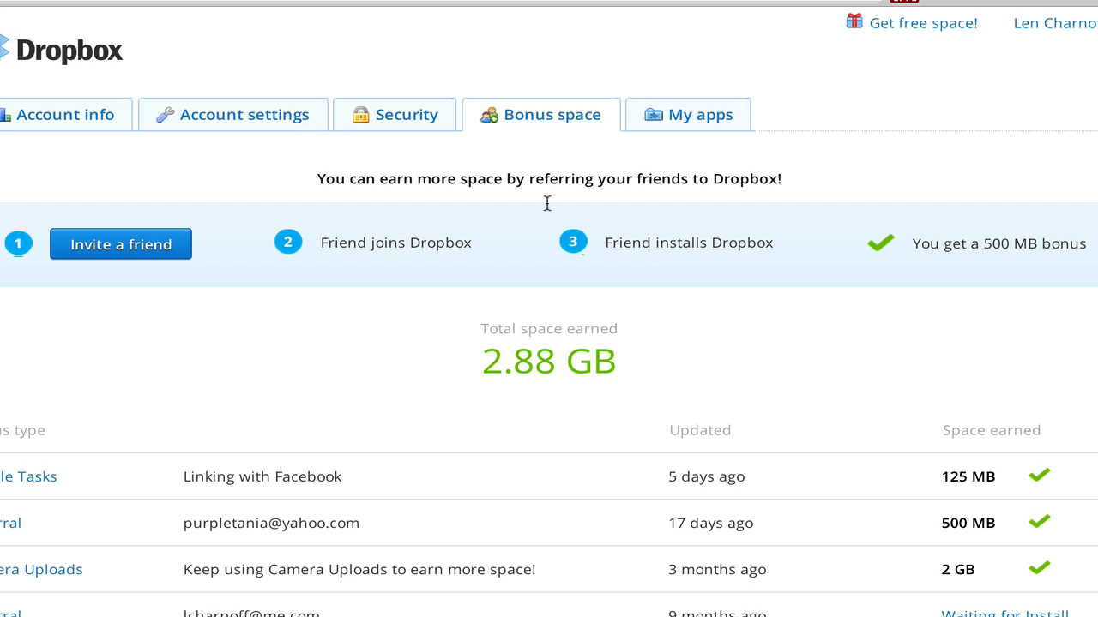
{"action": "mouse_move", "coordinate": [687, 273]}
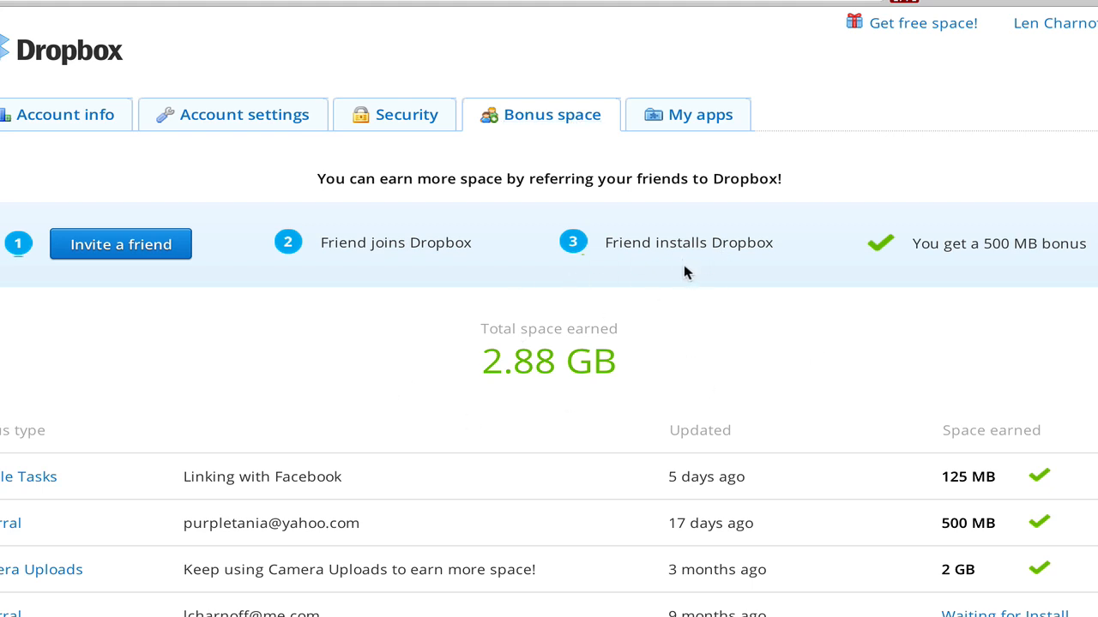
{"action": "mouse_move", "coordinate": [648, 155]}
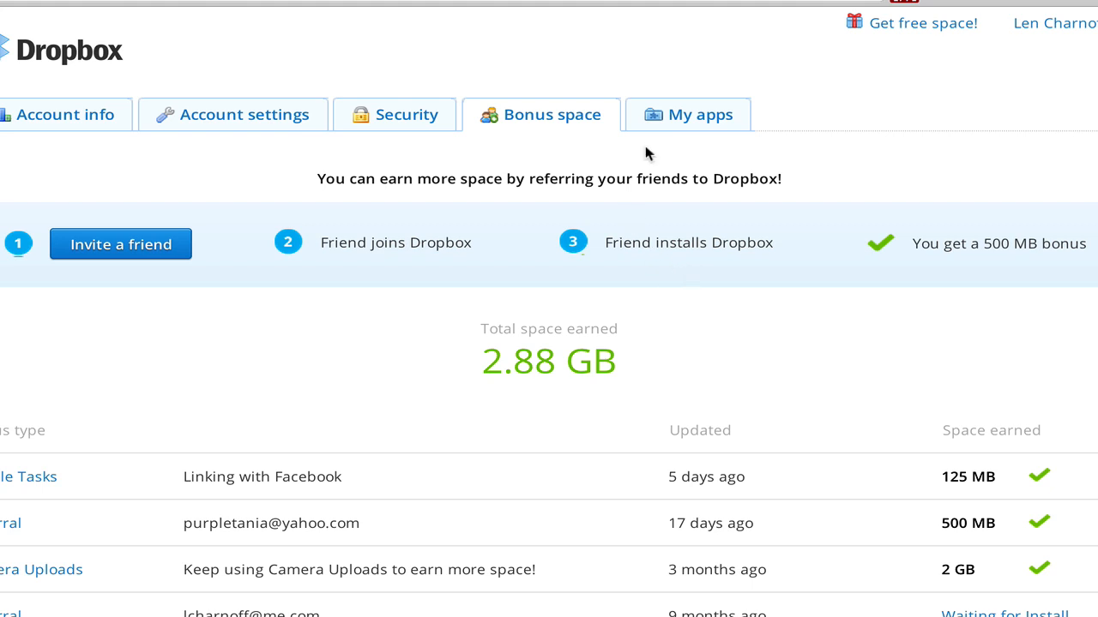